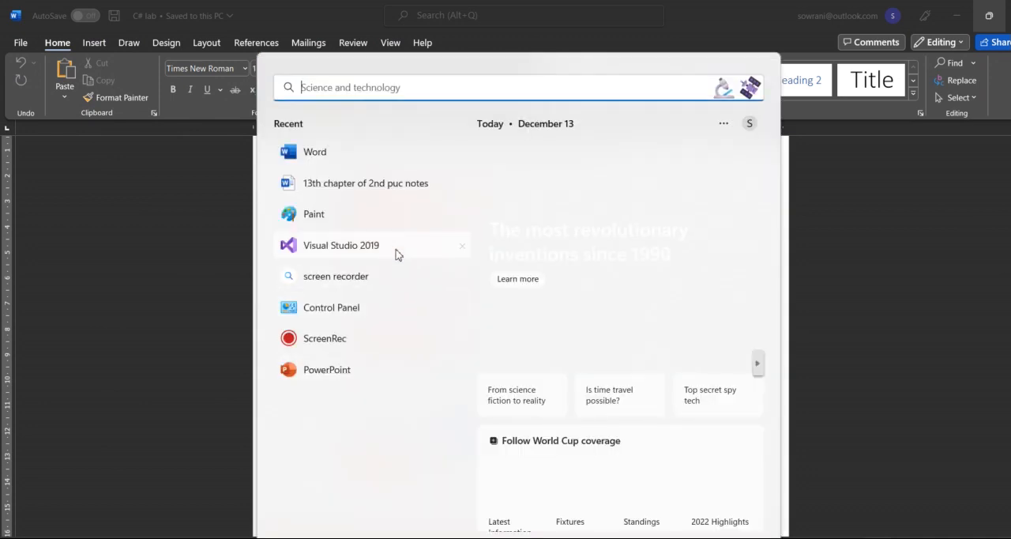
# Launch Visual Studio 2019 from the Start menu's Recent list
pyautogui.click(342, 245)
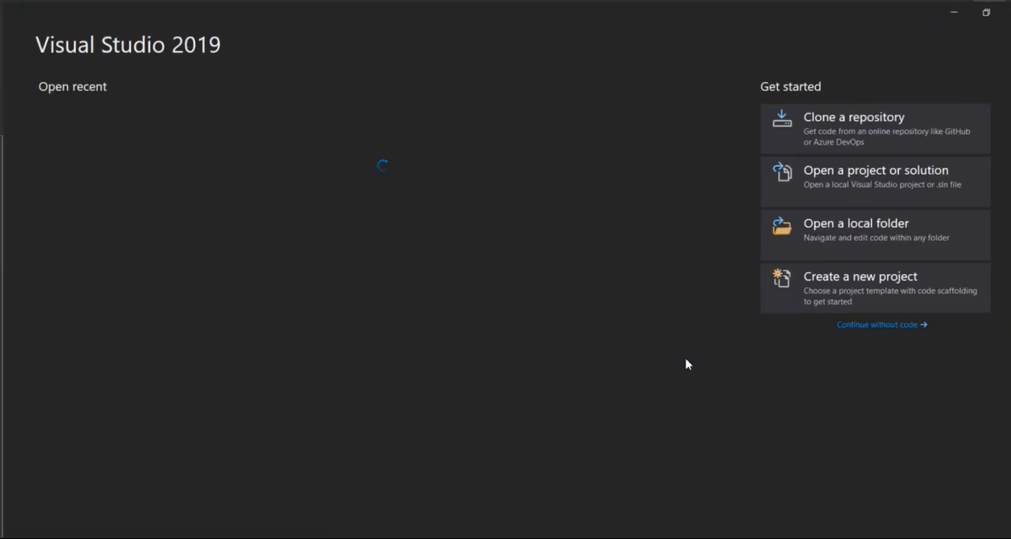
# Start a new project, choose the C# Console App (.NET Framework) template and continue to configuration
pyautogui.click(860, 275)
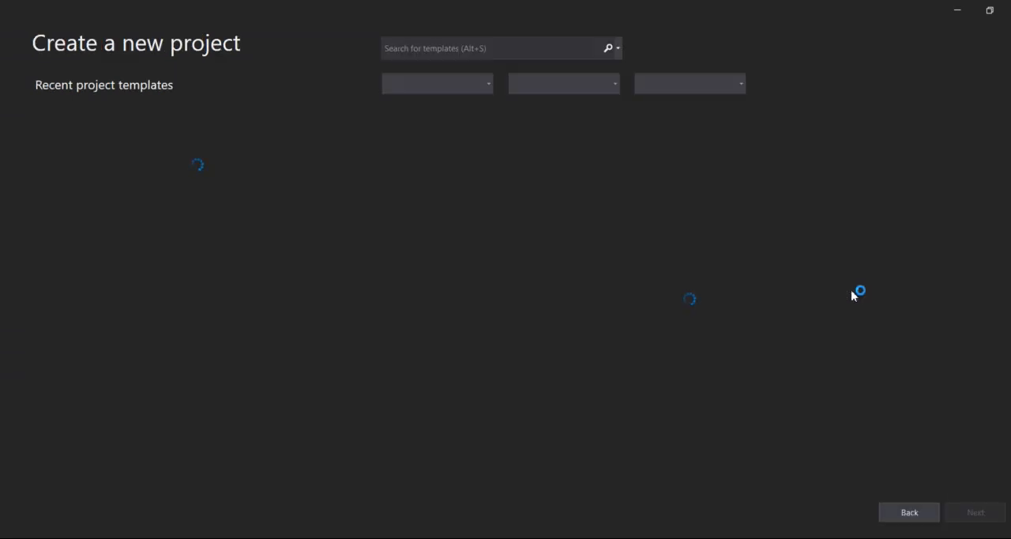
pyautogui.moveTo(980, 200)
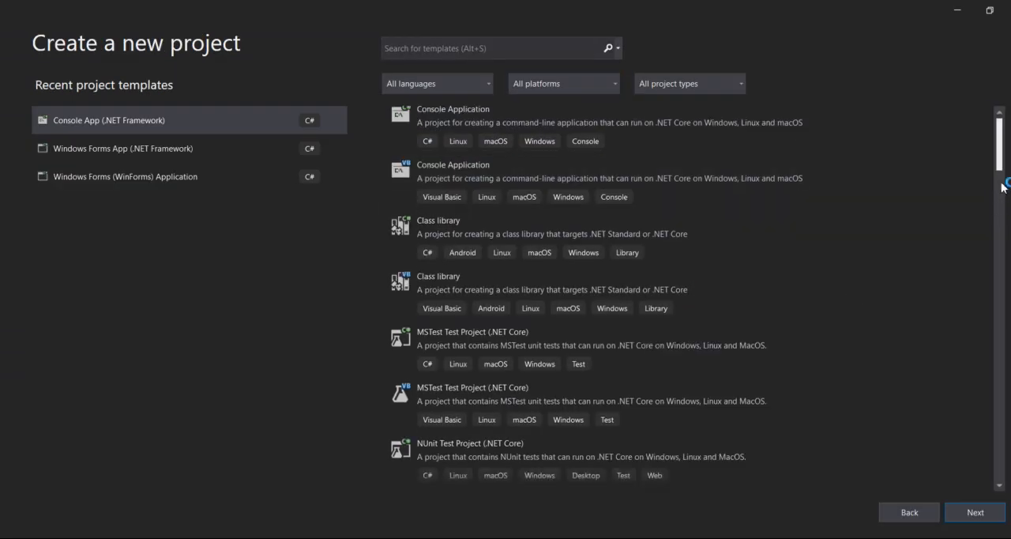
pyautogui.scroll(-3)
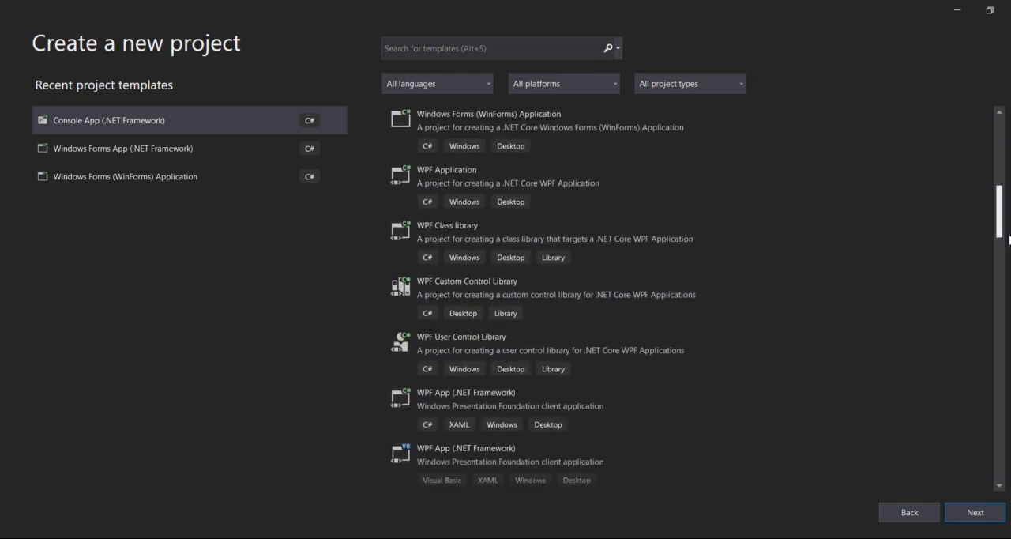
pyautogui.scroll(-3)
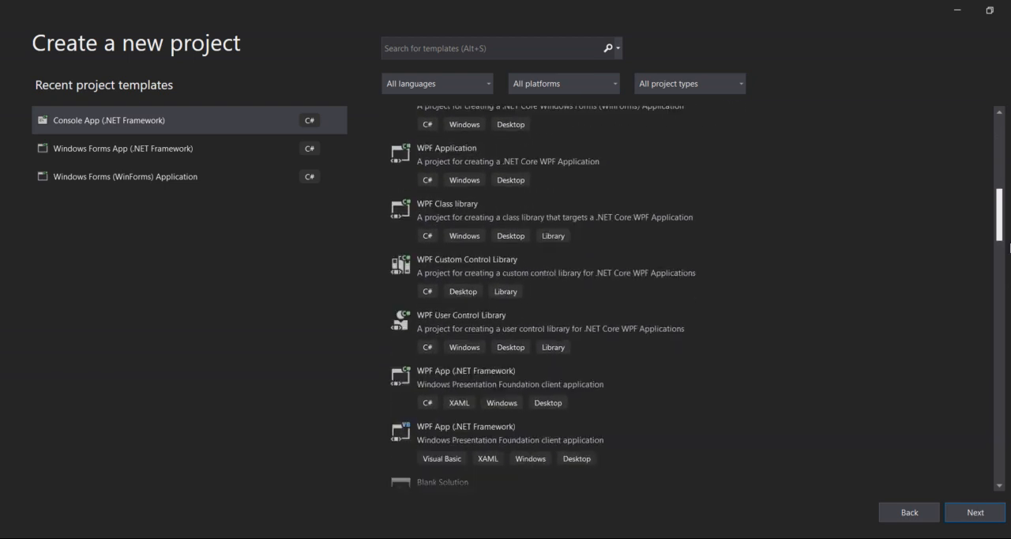
pyautogui.scroll(-3)
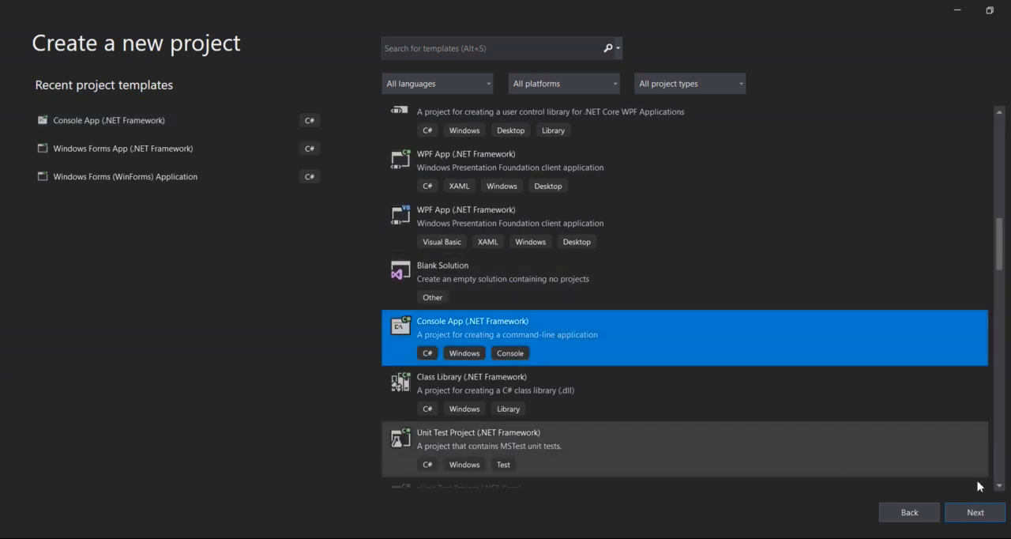
pyautogui.click(976, 512)
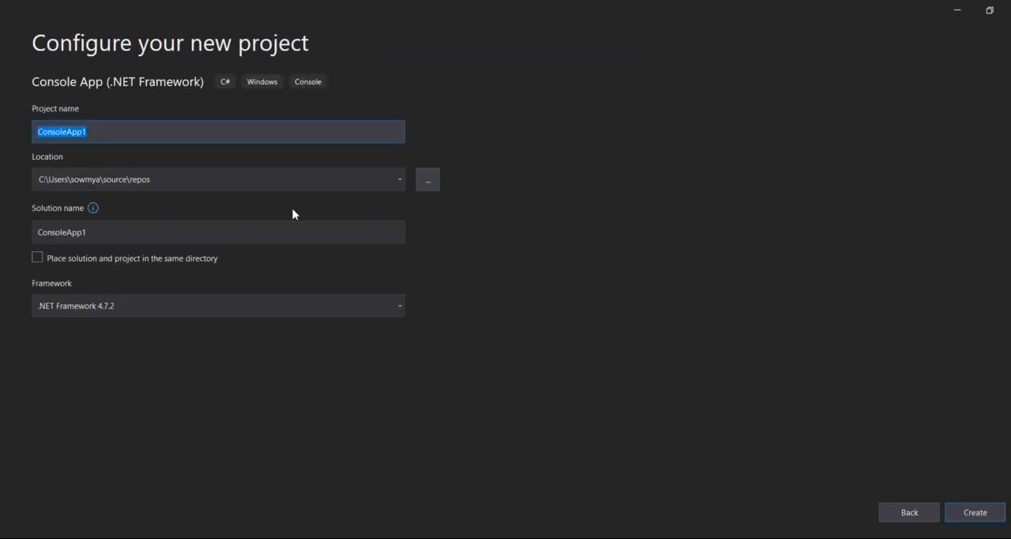
# Name the project BCAPROGRAMS and create it, opening its Program.cs
pyautogui.write('B')
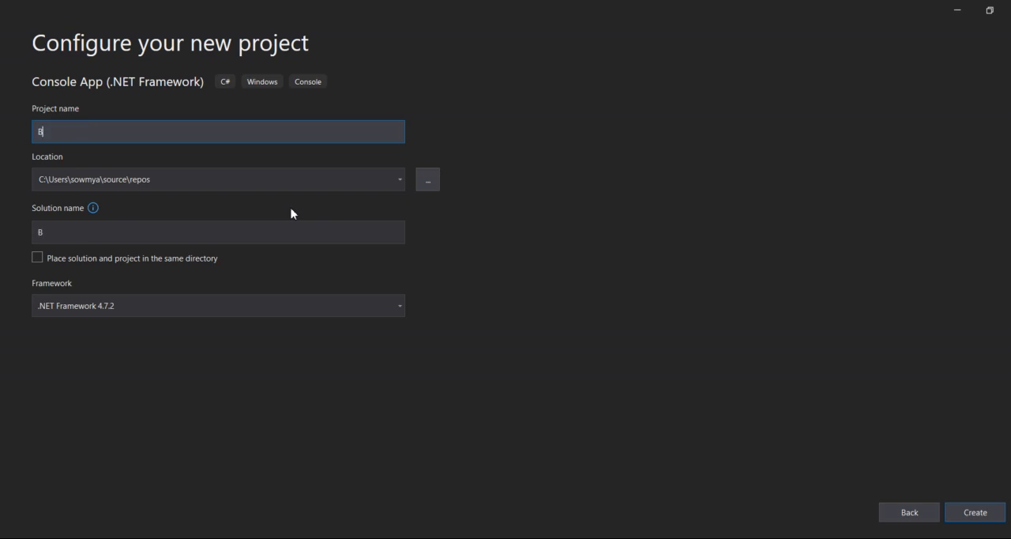
pyautogui.write('CAP')
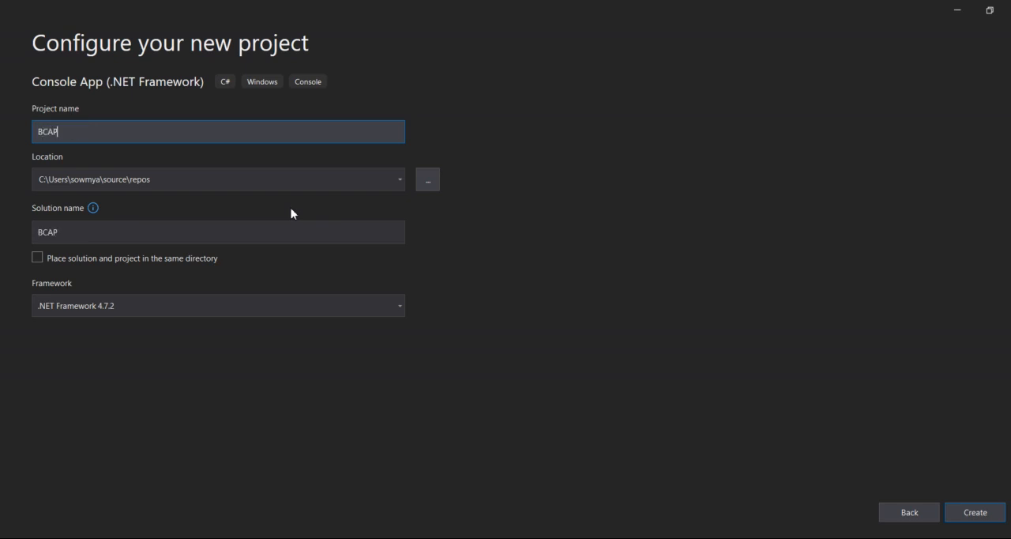
pyautogui.write('ROGRAM')
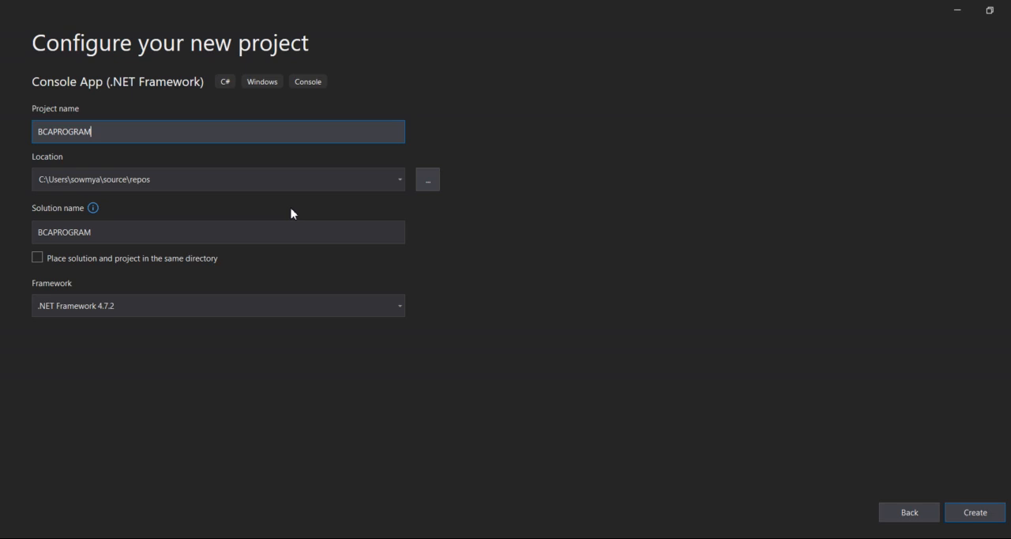
pyautogui.write('5')
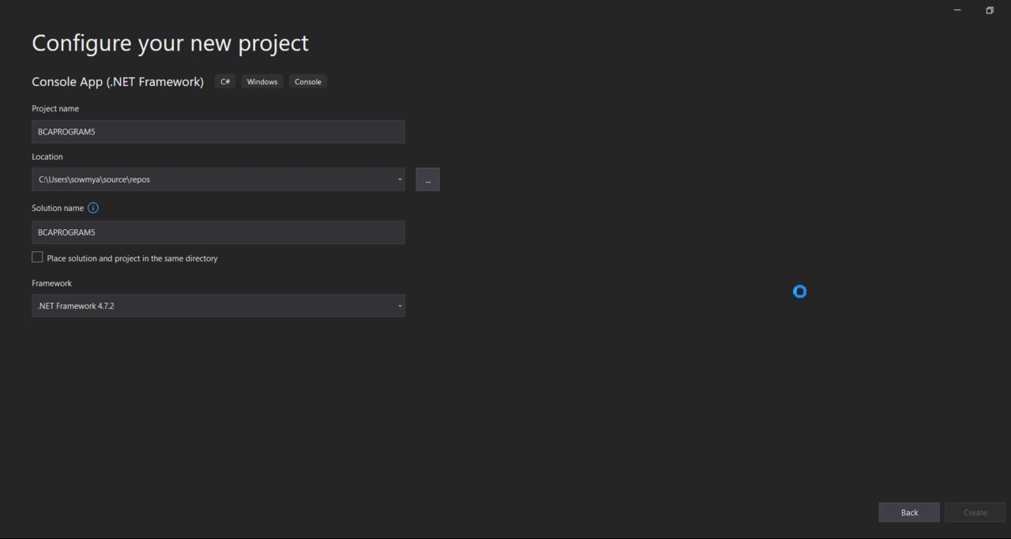
pyautogui.click(976, 512)
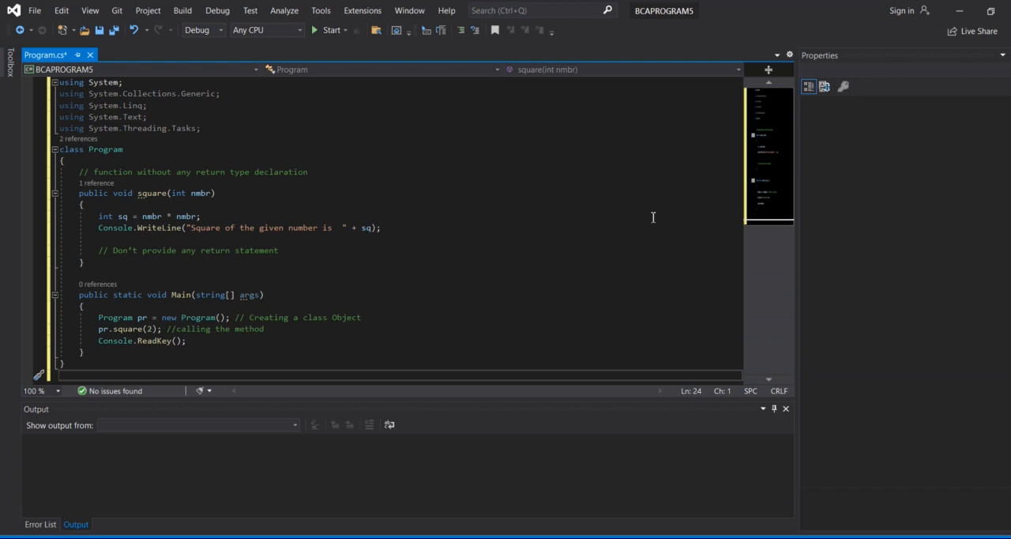
# Run the program to print 'Square of the given number is 4', then close the console
pyautogui.click(330, 30)
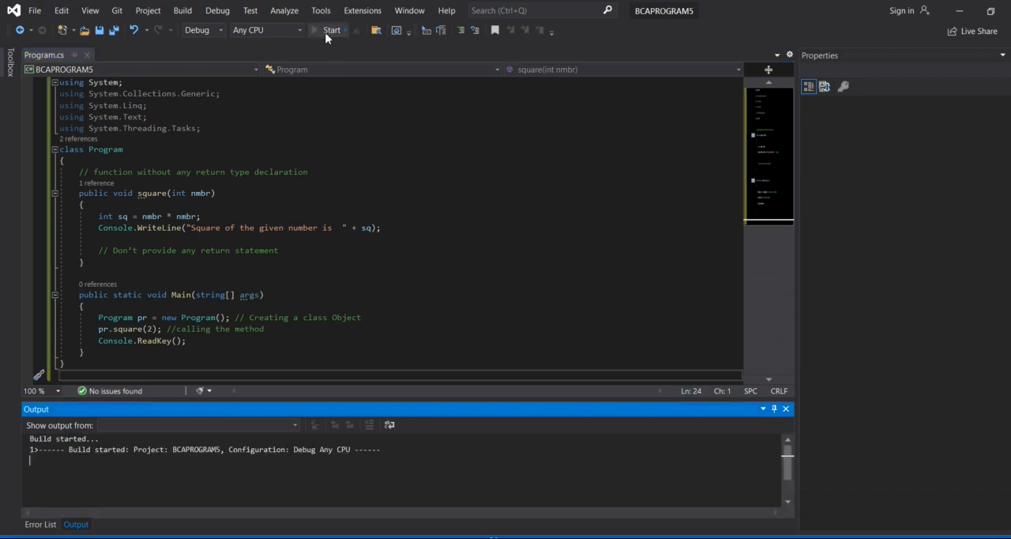
pyautogui.click(332, 31)
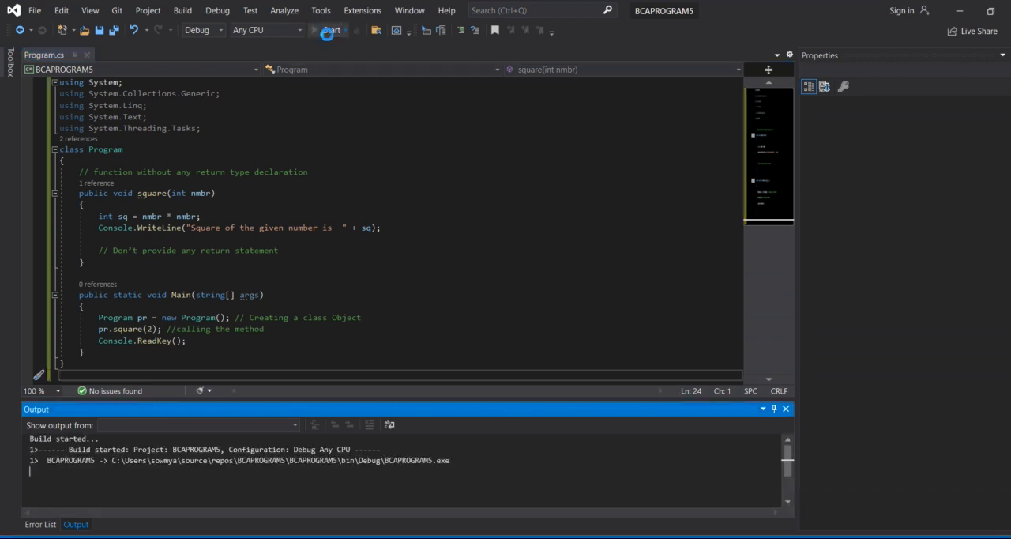
pyautogui.click(326, 30)
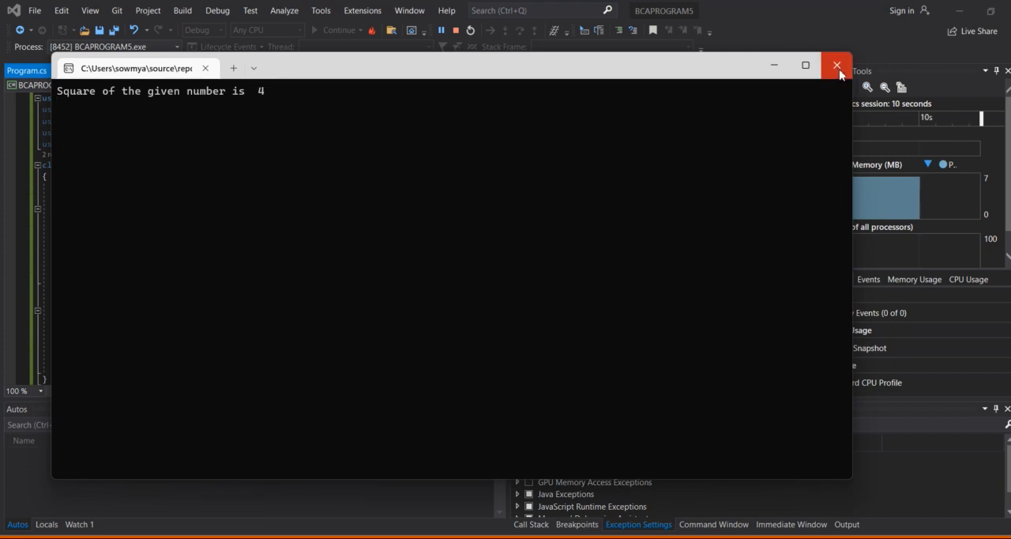
pyautogui.click(838, 64)
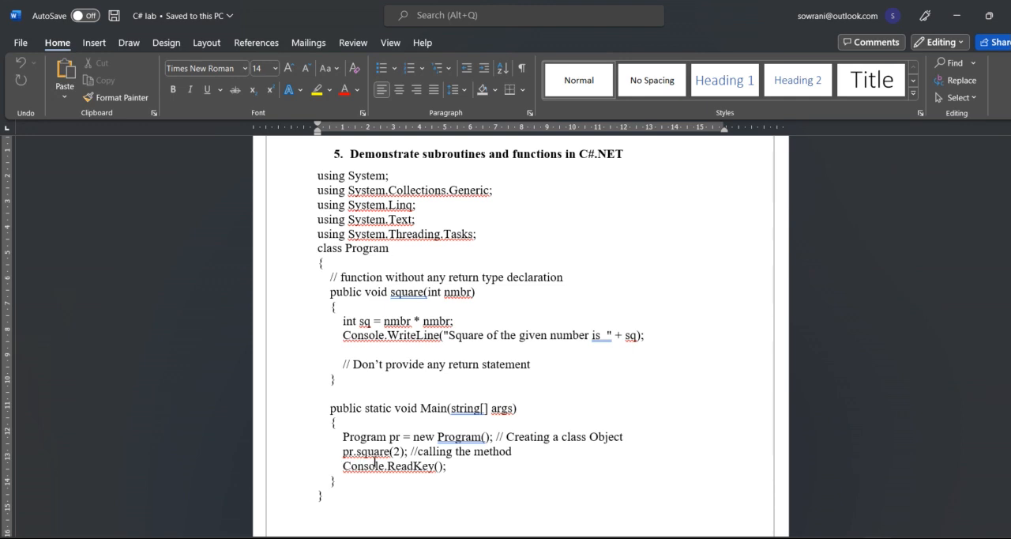
pyautogui.click(388, 246)
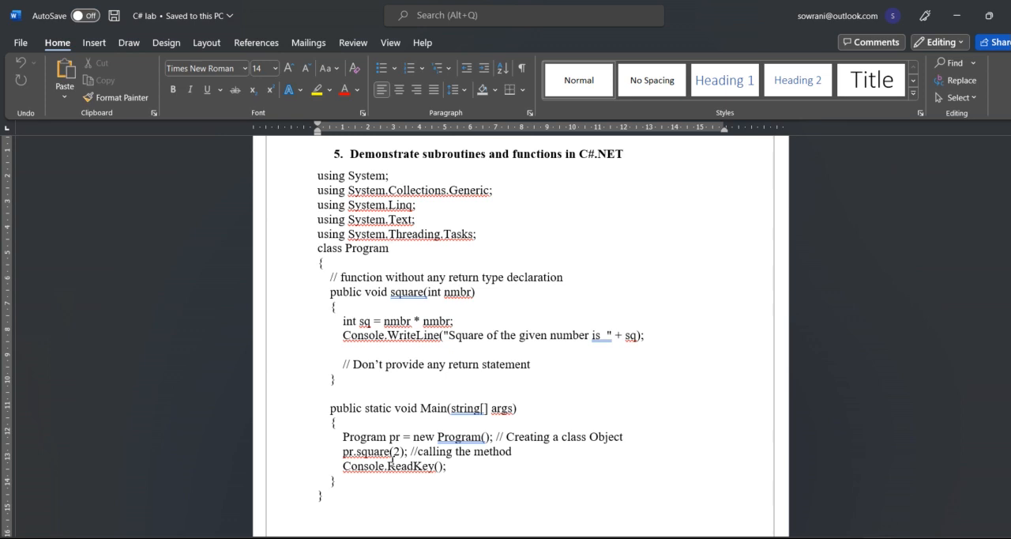
pyautogui.click(389, 247)
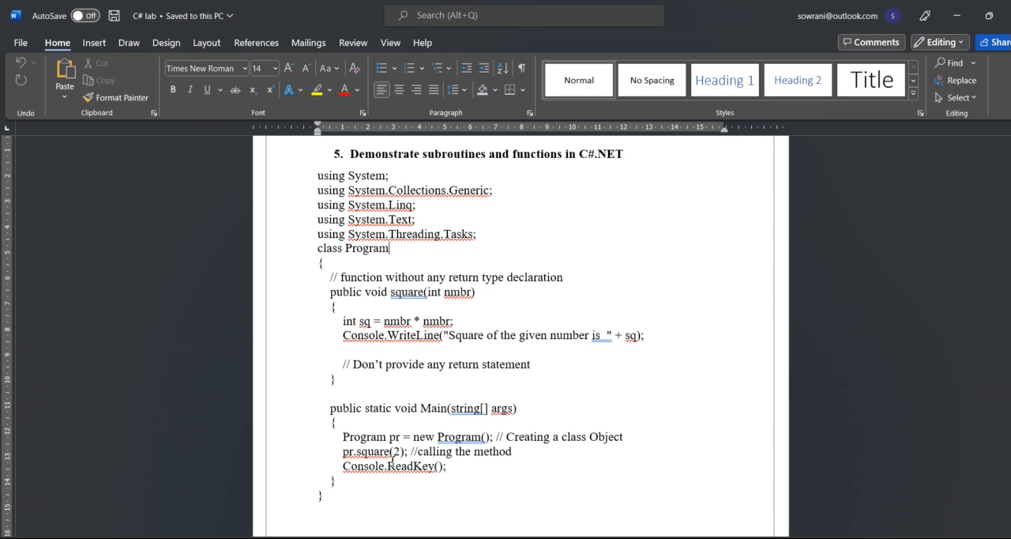